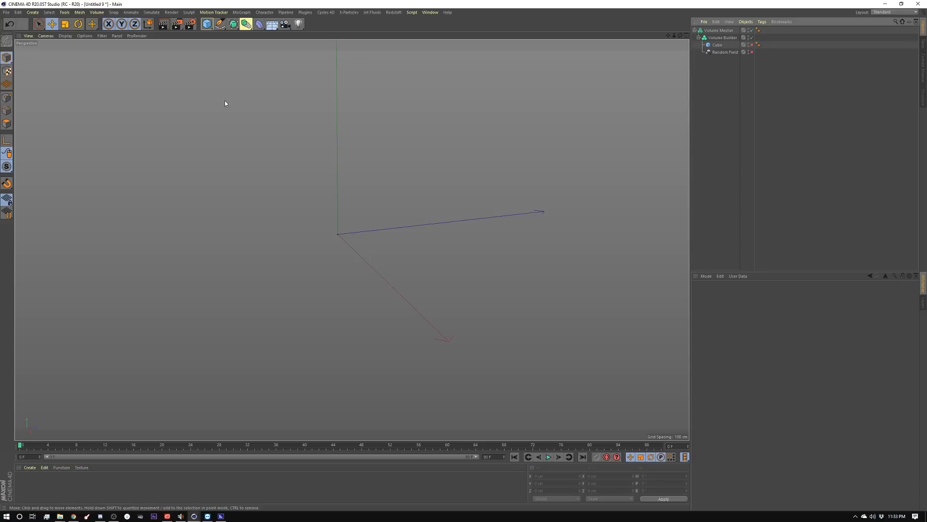
mouse_move(232, 94)
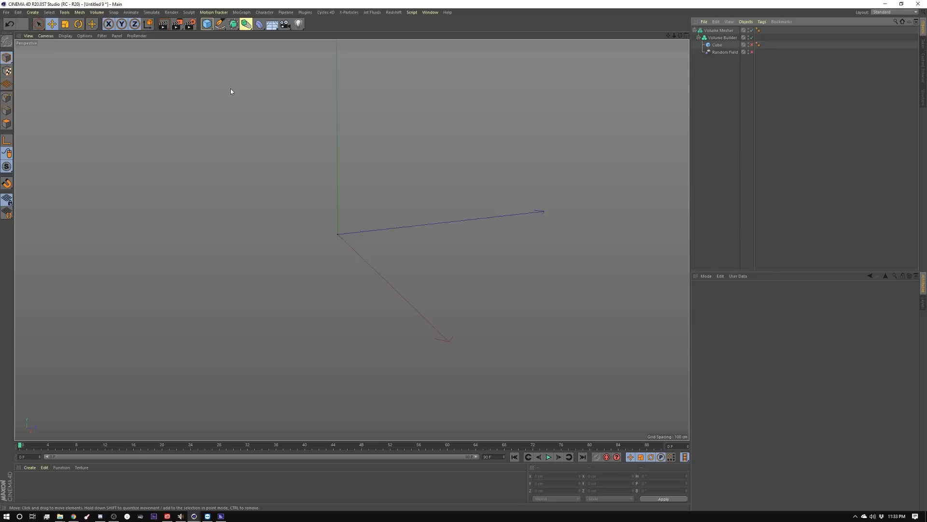
mouse_move(716, 98)
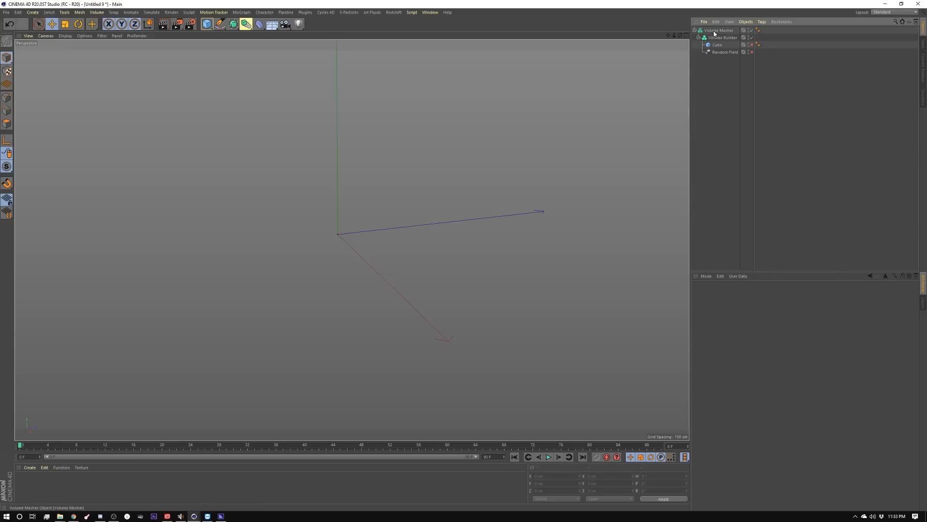
Select the Volume Mesher to display its properties in the Attribute Manager.
click(722, 37)
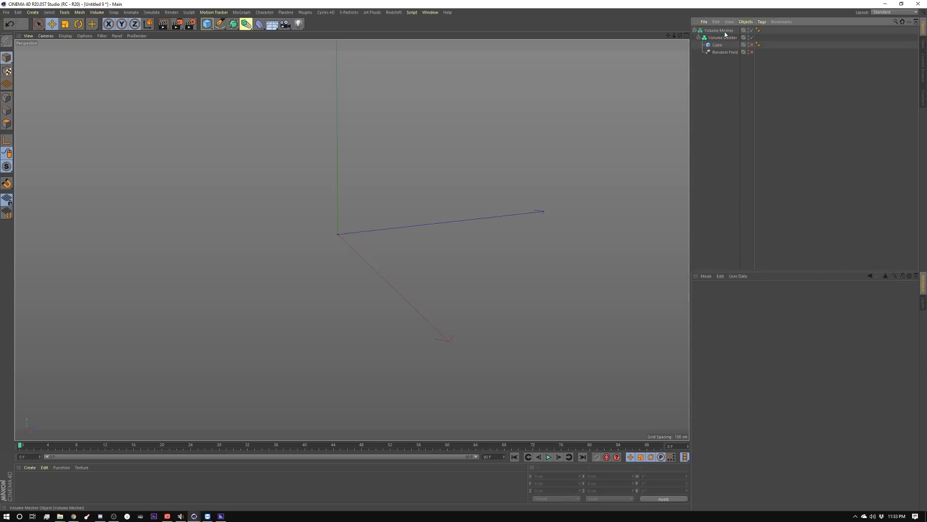
click(719, 30)
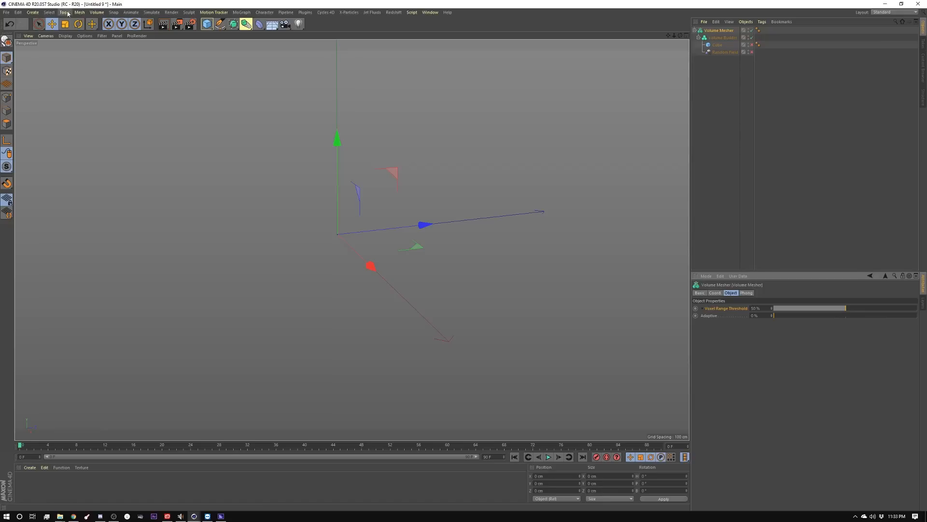
Inspect the Random Field's noise settings, then show the Cube's 200 cm object properties.
click(31, 12)
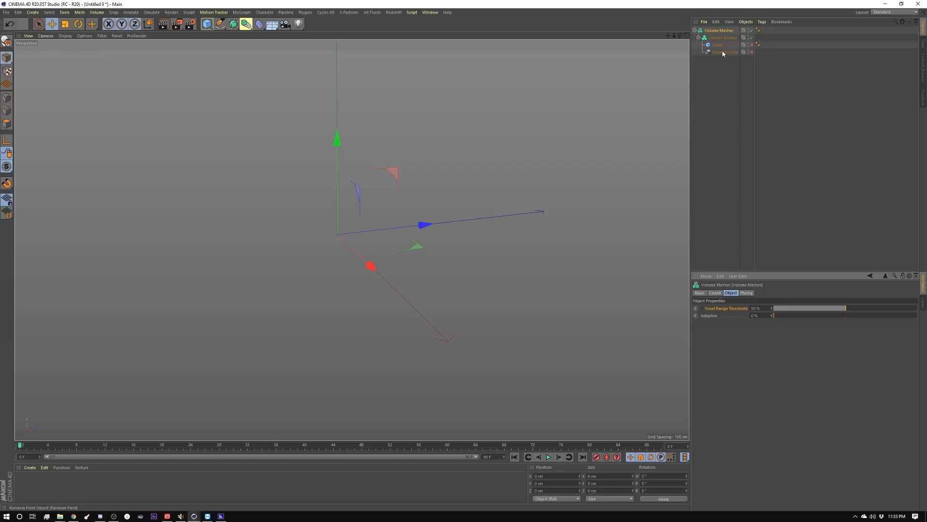
click(725, 52)
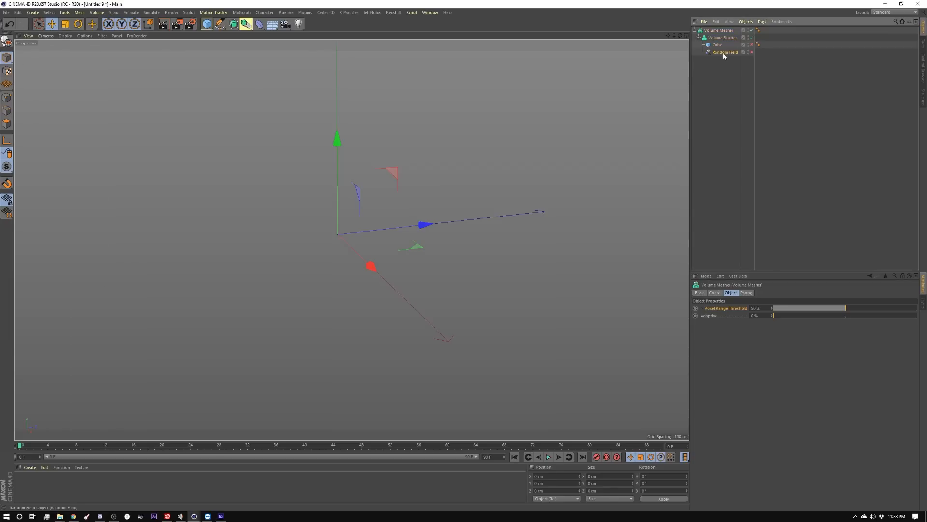
click(724, 52)
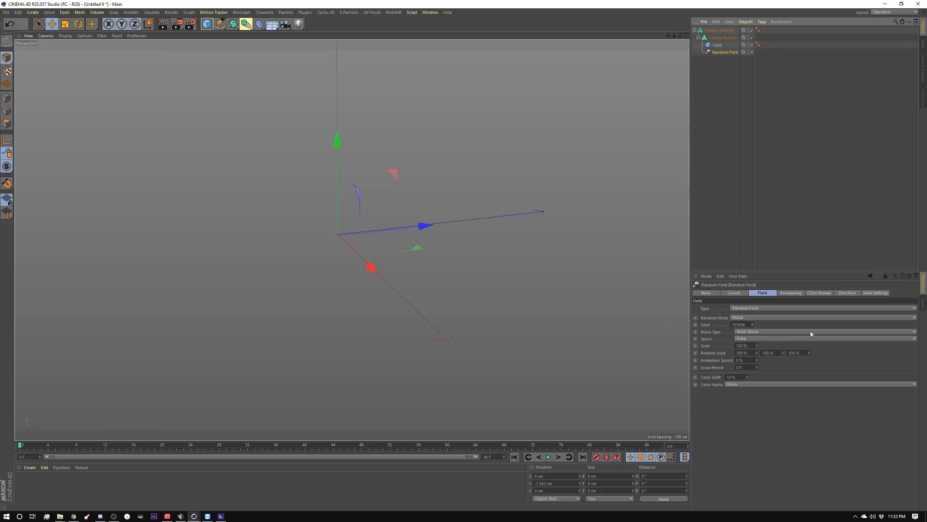
mouse_move(580, 193)
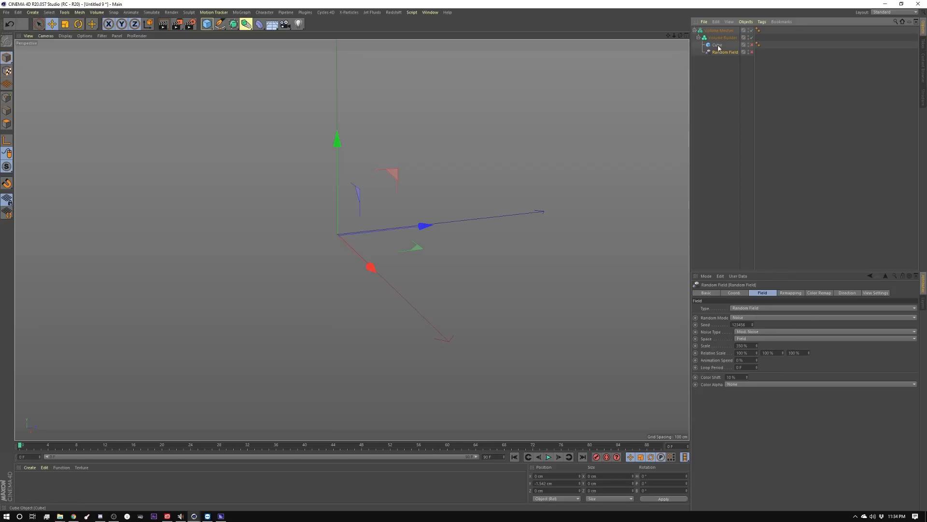
click(717, 45)
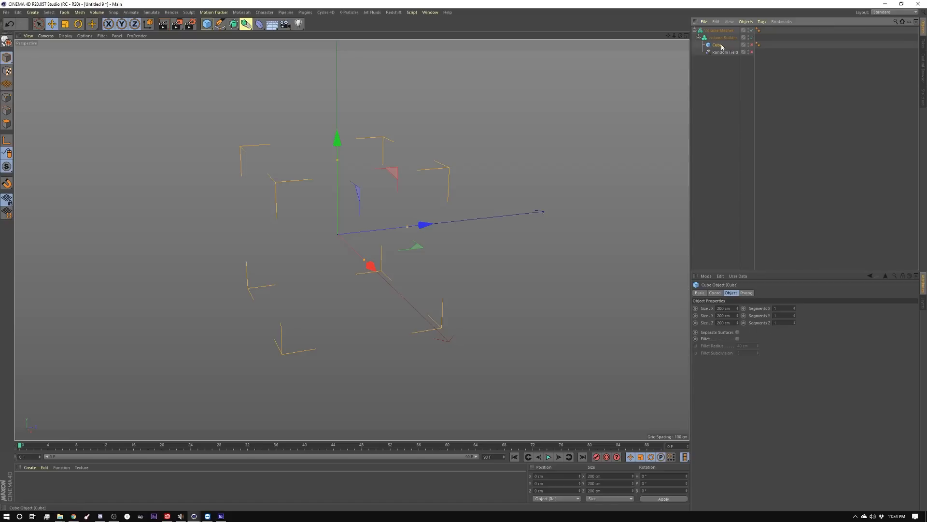
Set the Volume Builder's Random Field layer creation space to Box.
click(722, 37)
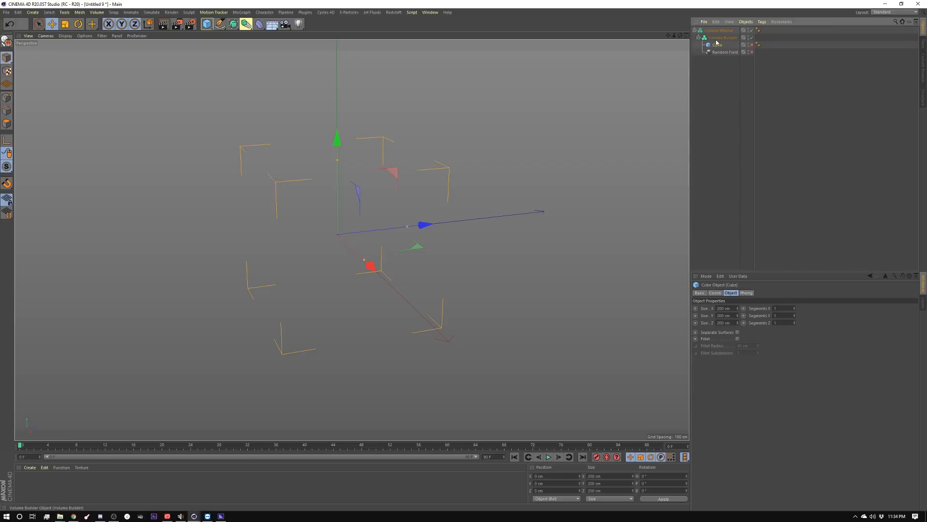
click(722, 38)
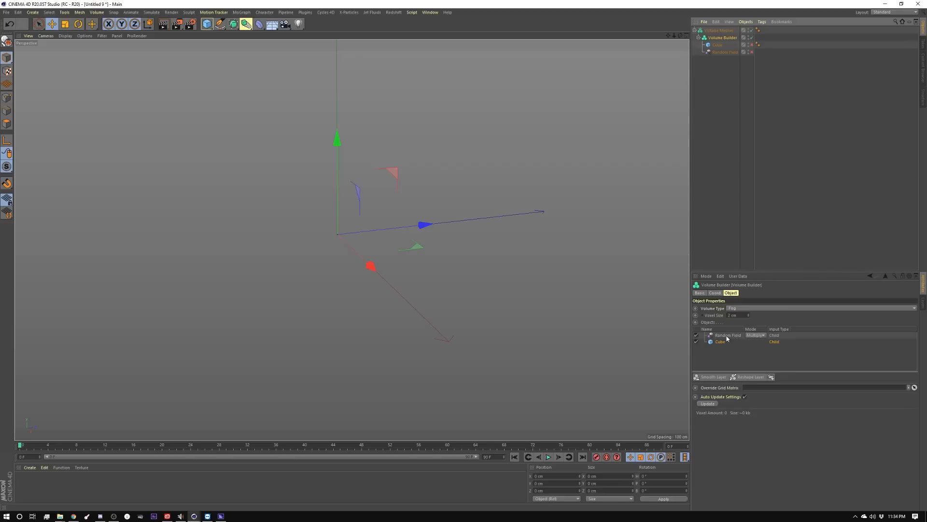
mouse_move(761, 337)
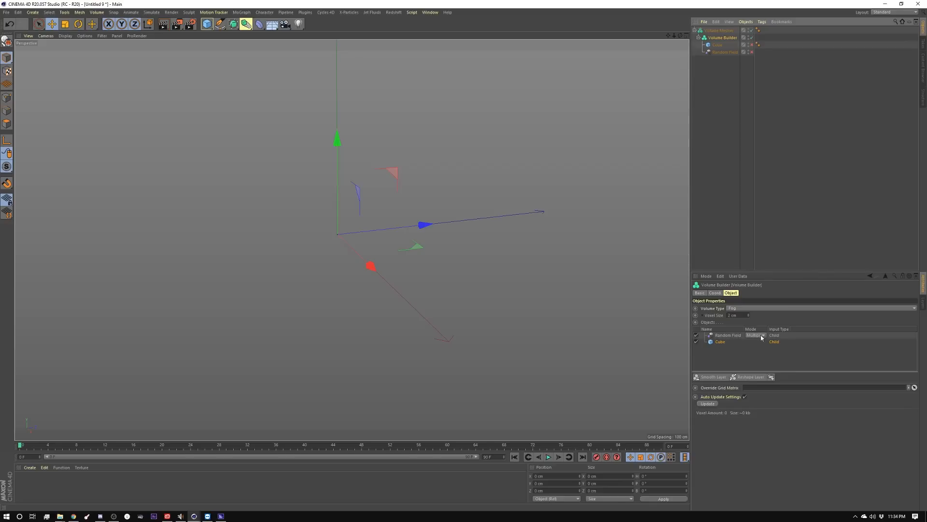
click(727, 335)
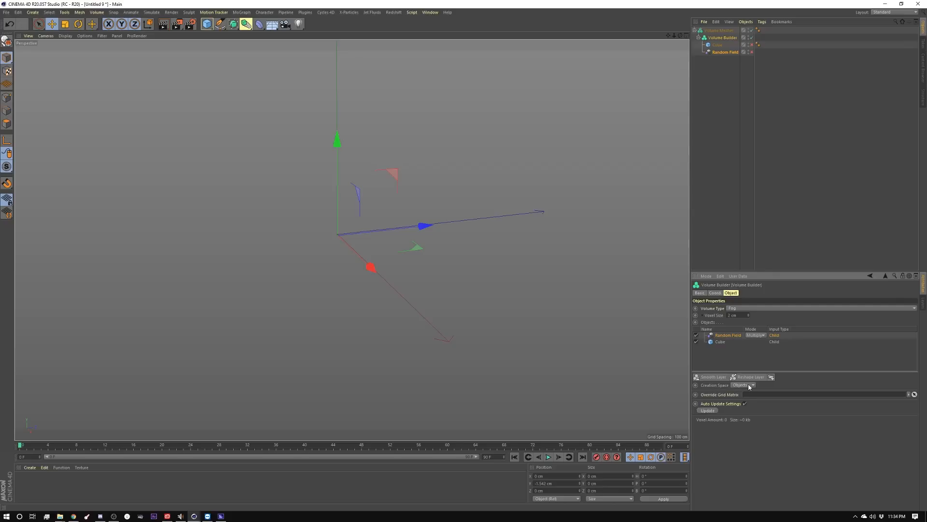
click(742, 385)
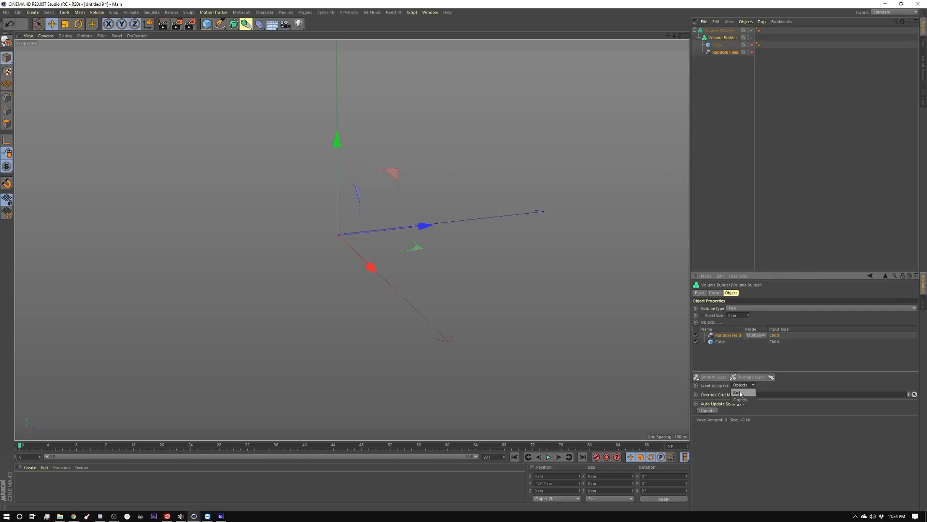
click(744, 384)
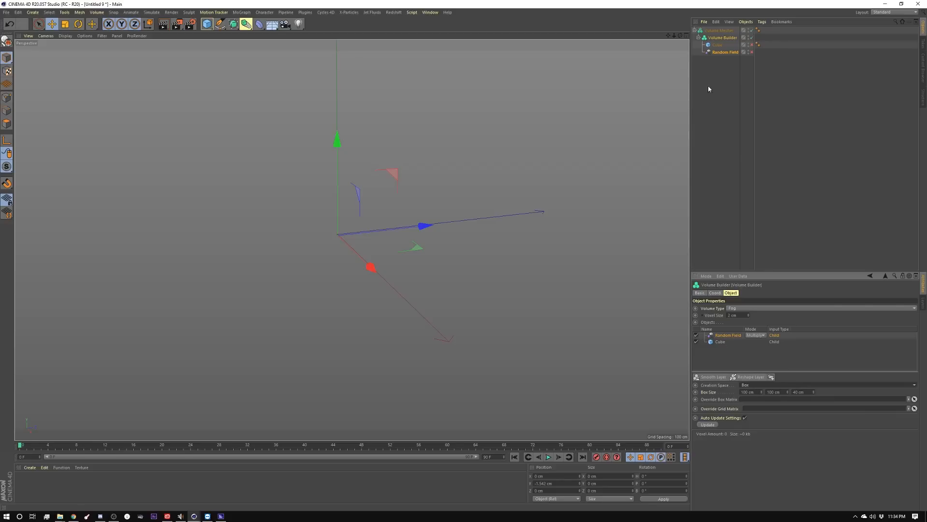
Reselect the Volume Builder and set the Random Field's creation space back to Objects.
click(717, 44)
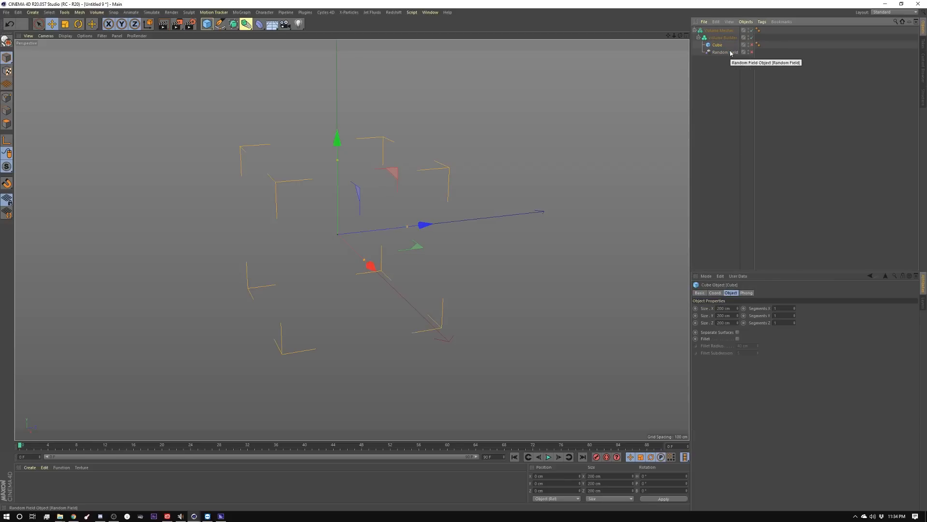
click(724, 52)
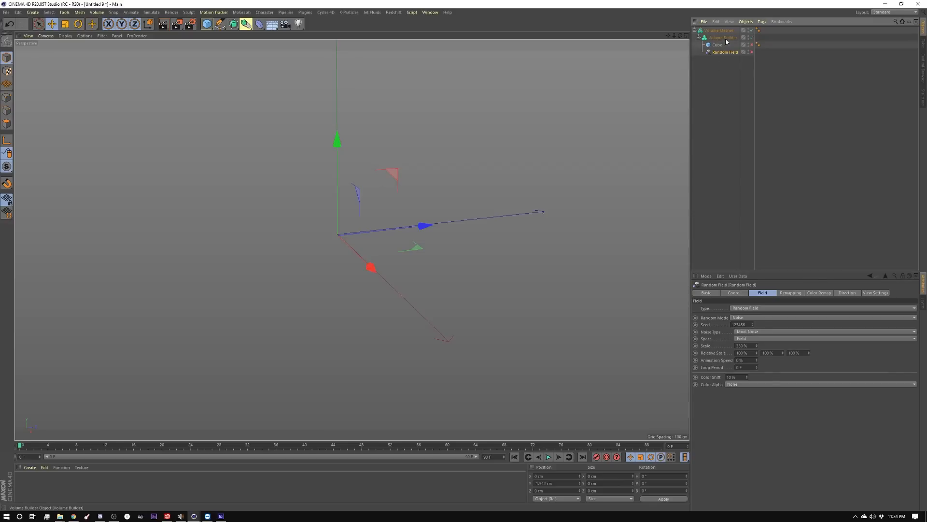
click(722, 37)
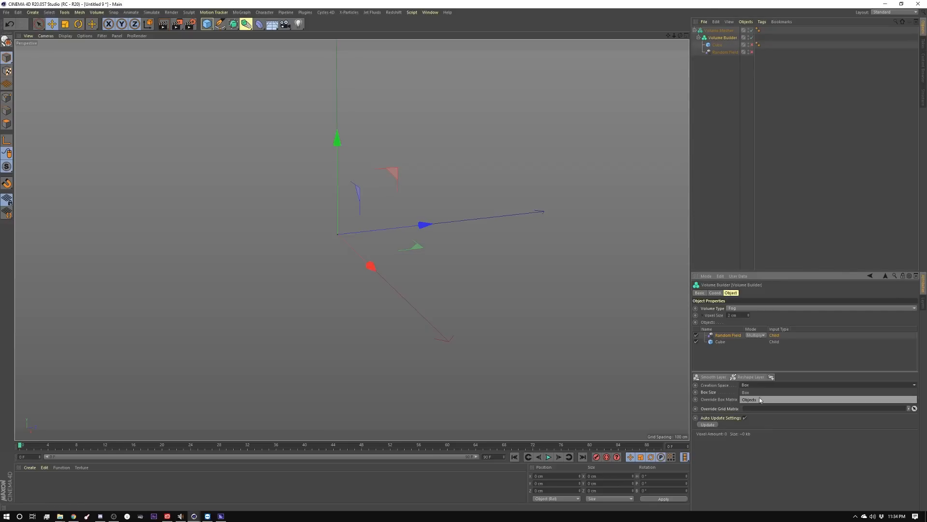
click(748, 399)
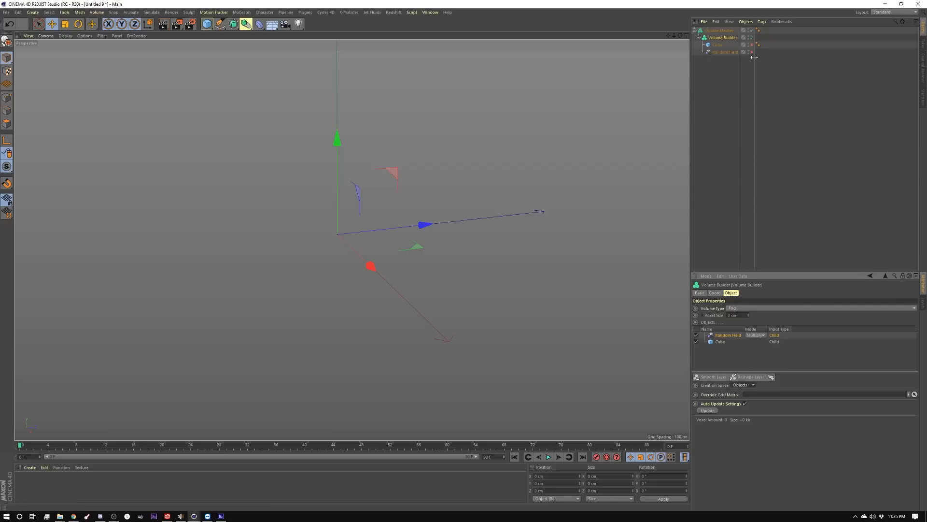
Enable the Random Field and switch its noise type from Voronoi 2 to Displaced Voronoi.
click(706, 410)
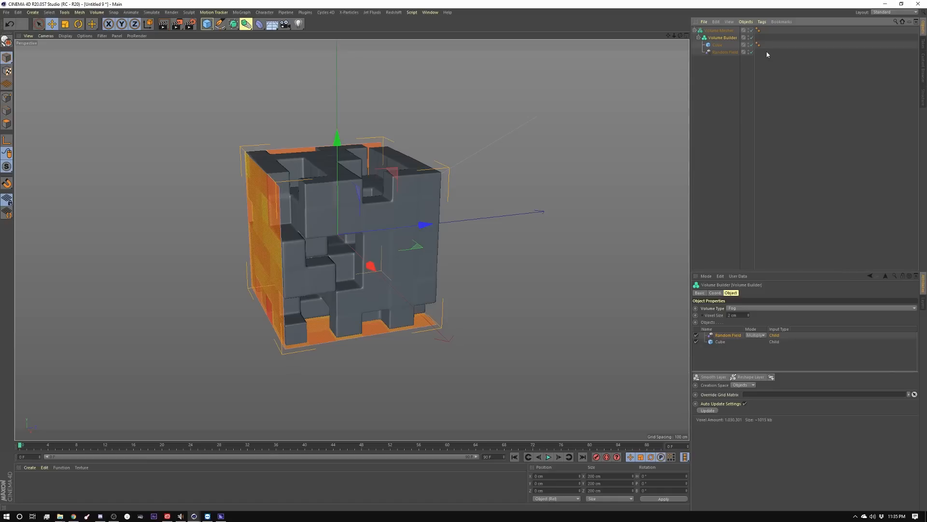
click(725, 52)
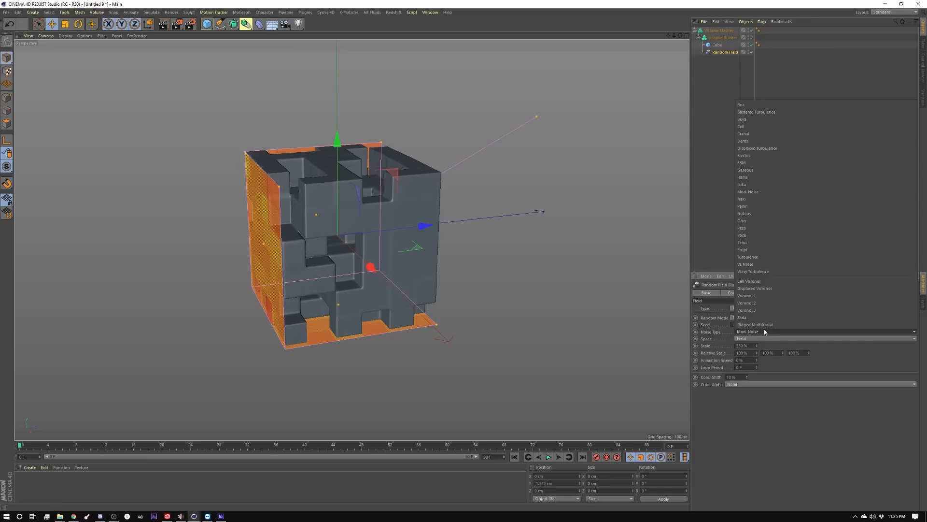
click(747, 303)
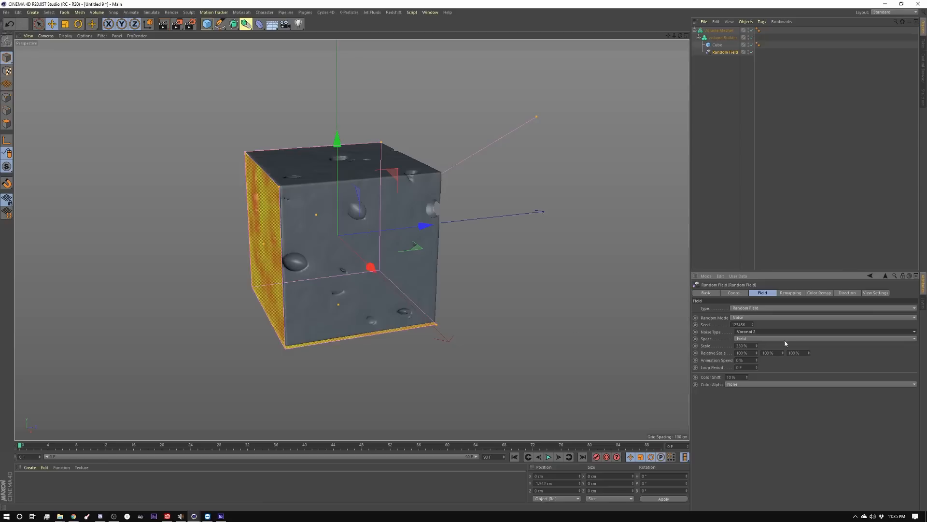
click(822, 331)
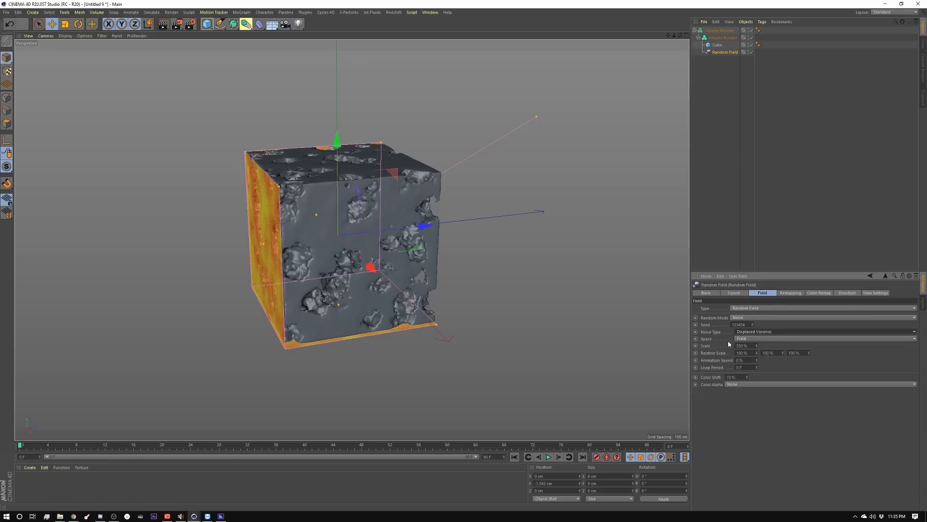
mouse_move(388, 238)
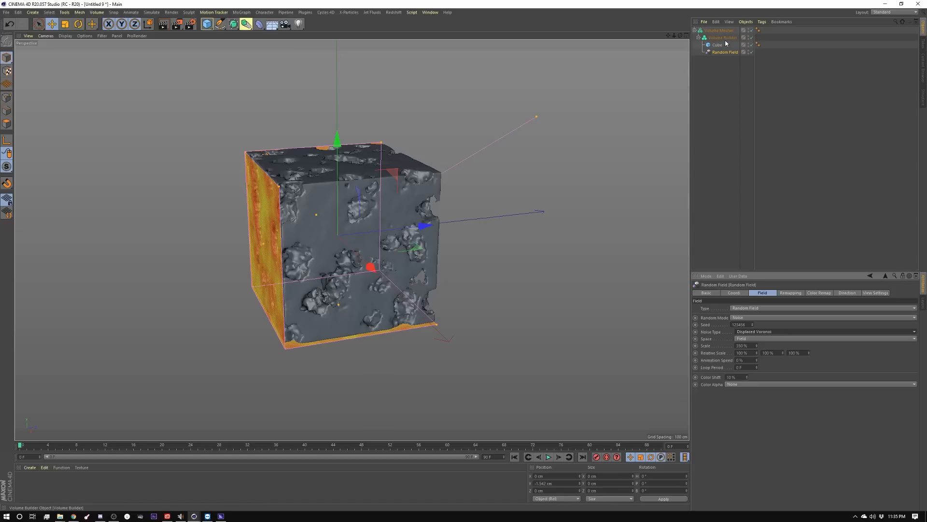
click(719, 30)
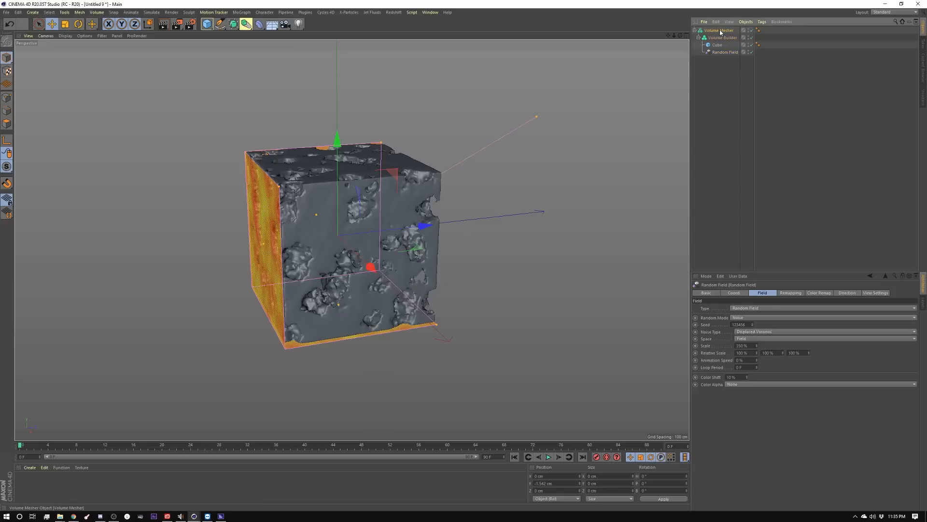
Raise the Volume Mesher's voxel range threshold to 71%, deselect, then select the Cube.
click(719, 30)
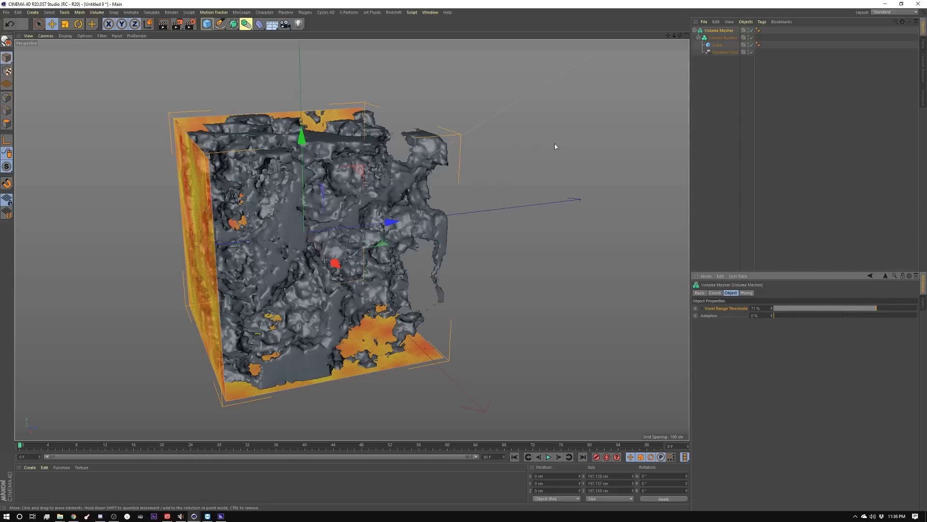
click(734, 105)
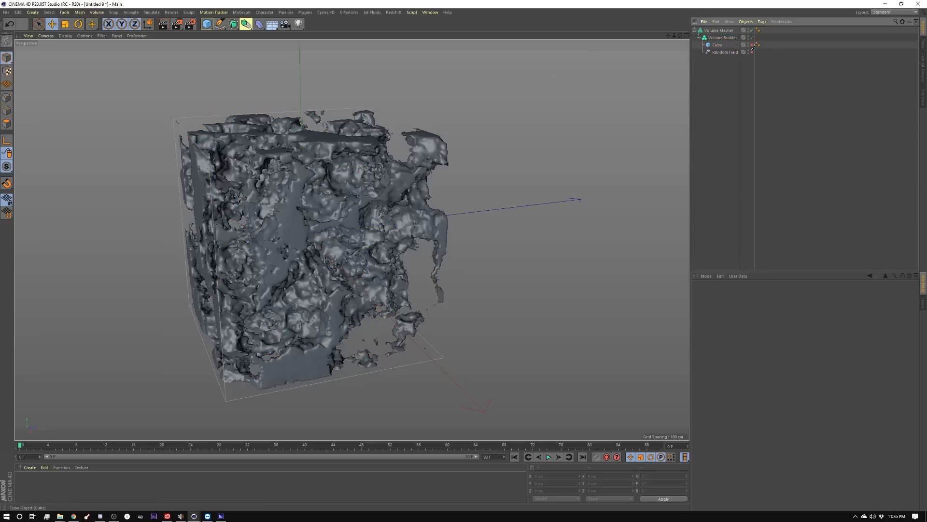
click(717, 44)
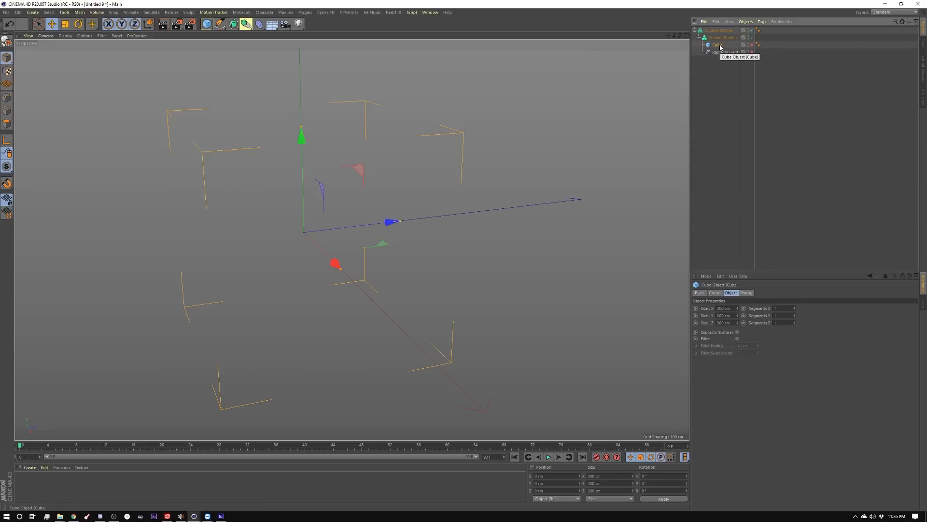
click(264, 11)
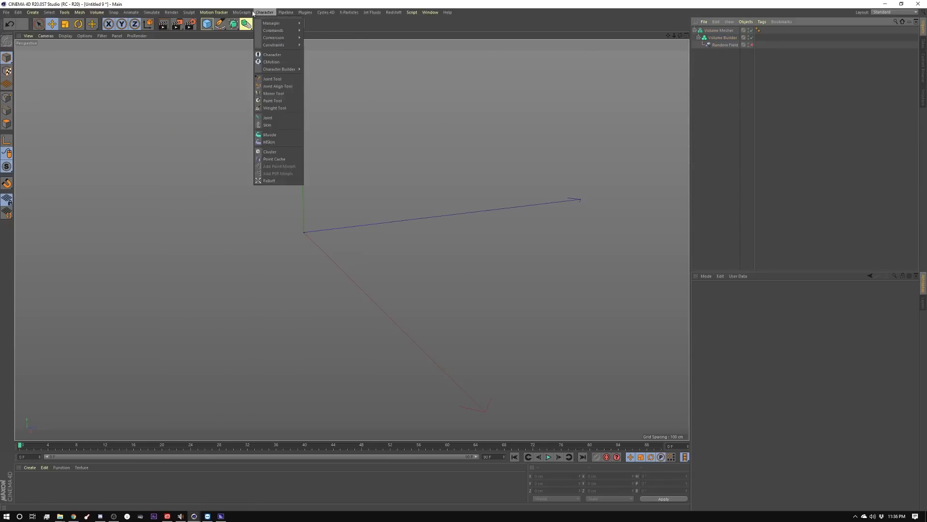
Add a MoText object reading 'Y' in the Segoe UI Black font.
click(242, 12)
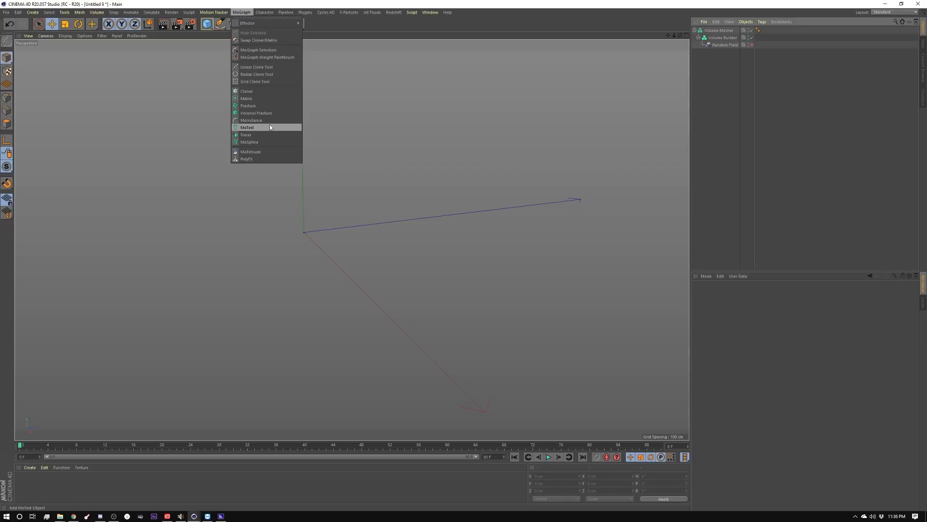
mouse_move(238, 129)
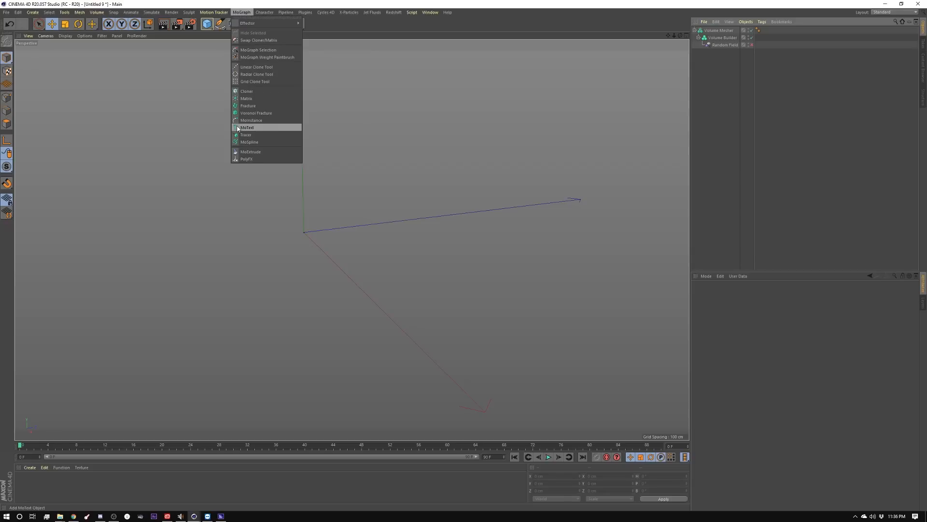
click(247, 127)
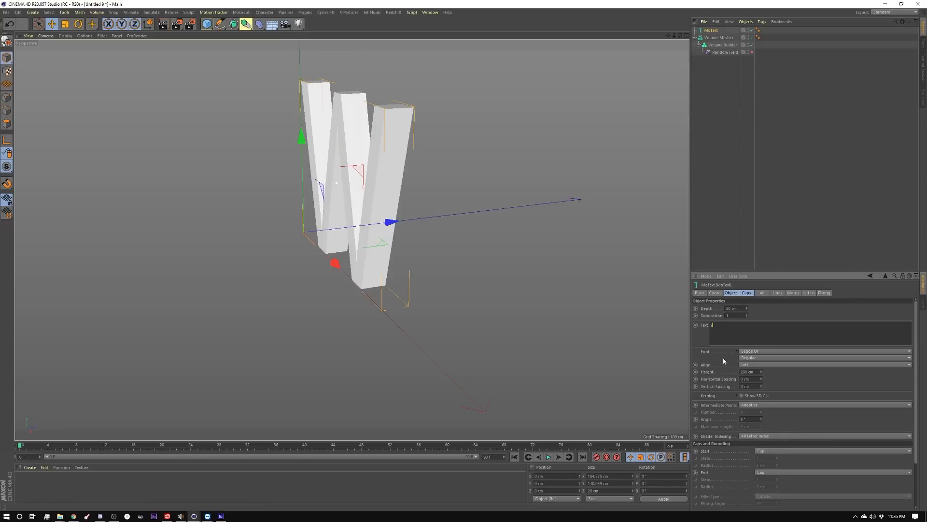
click(824, 351)
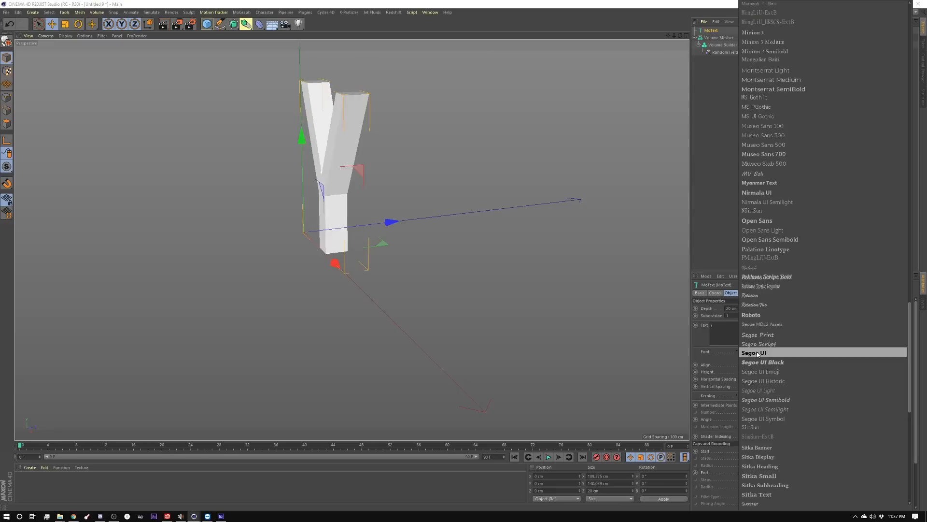
mouse_move(763, 361)
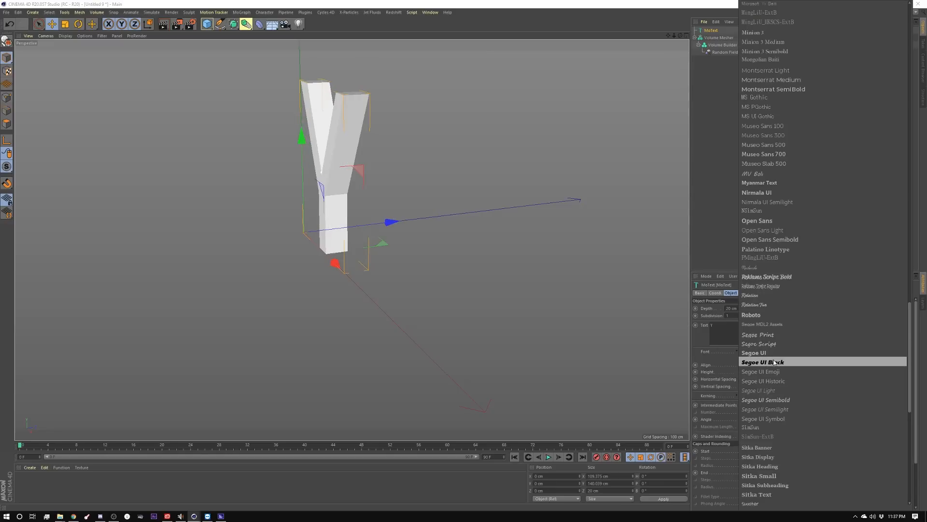
click(762, 361)
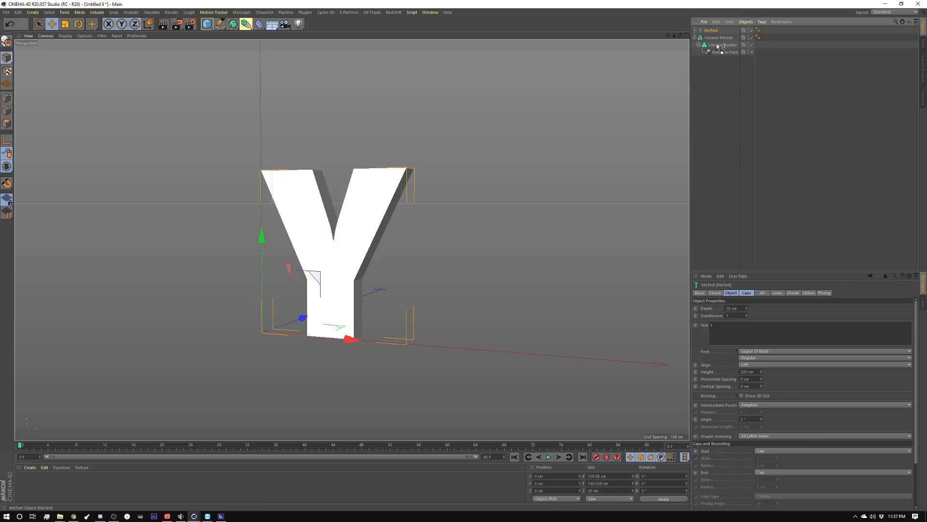
click(722, 37)
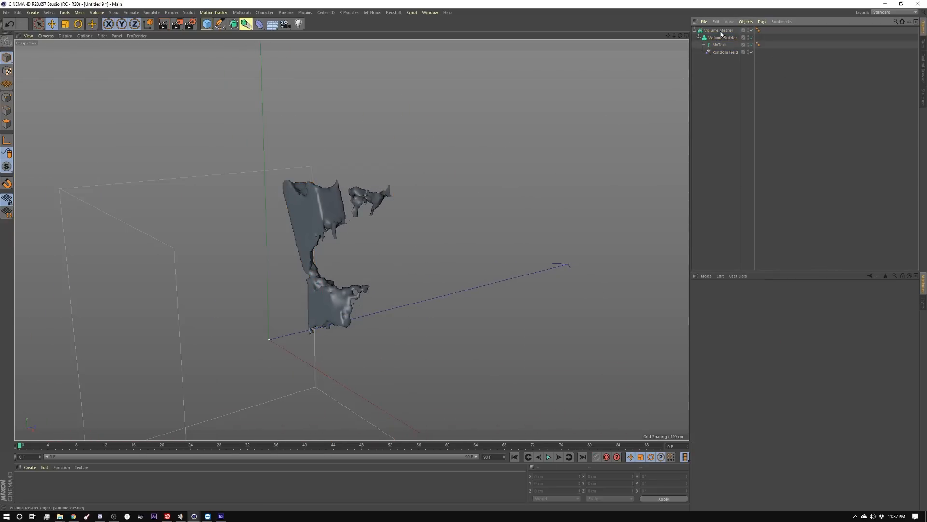
Make the MoText a child of the Volume Builder alongside the Random Field.
click(719, 30)
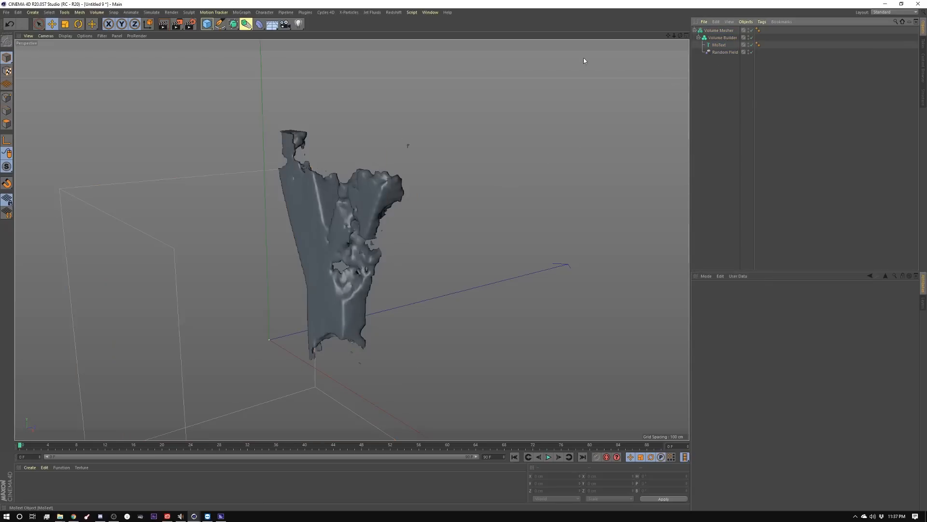
Add a Linear Field and place it under the Volume Builder.
click(64, 12)
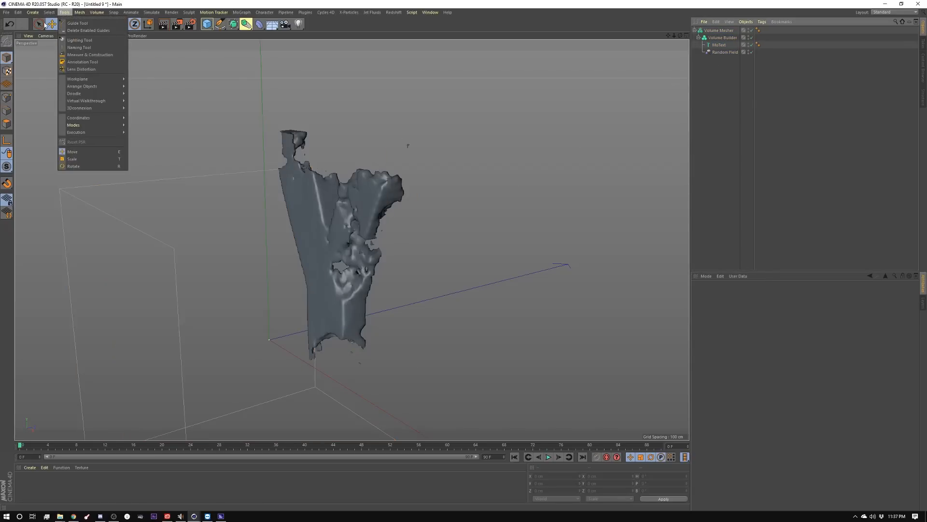
click(32, 12)
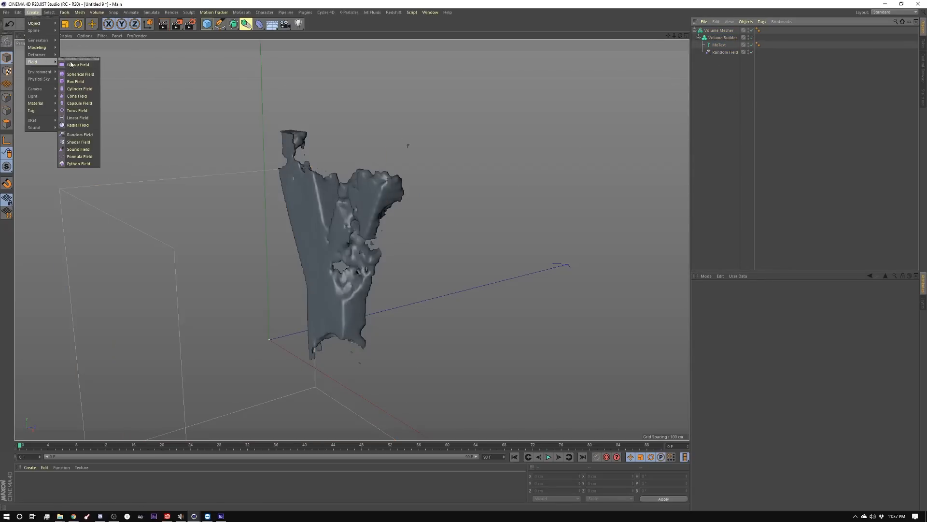
click(78, 117)
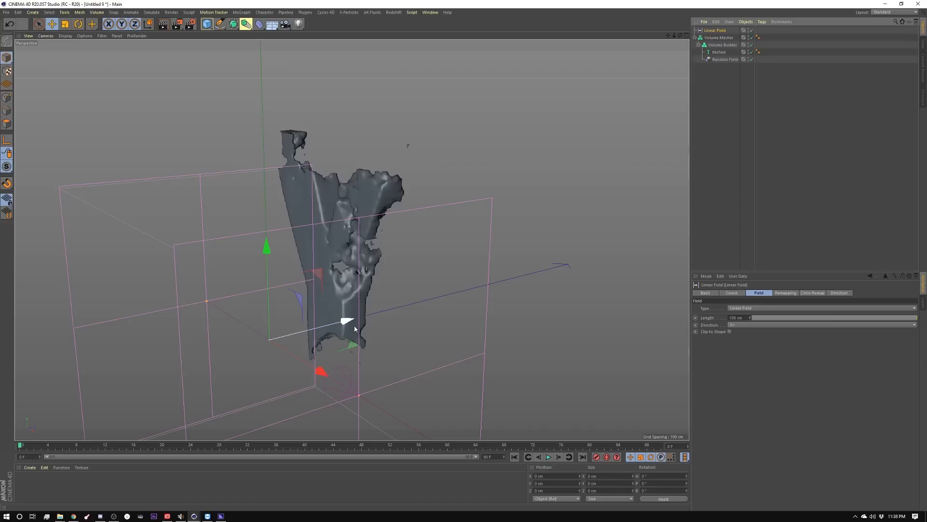
click(79, 24)
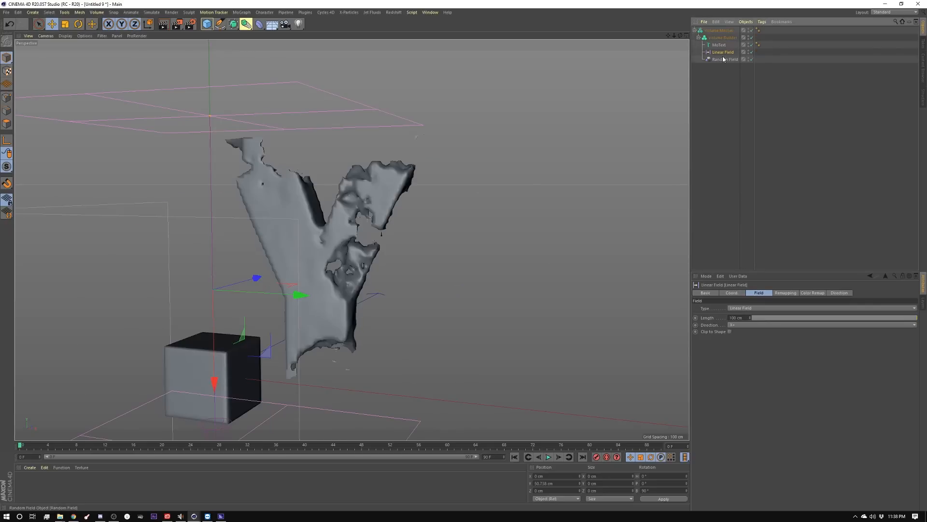
Change the Linear Field layer's blending mode in the Volume Builder's inputs list.
click(719, 37)
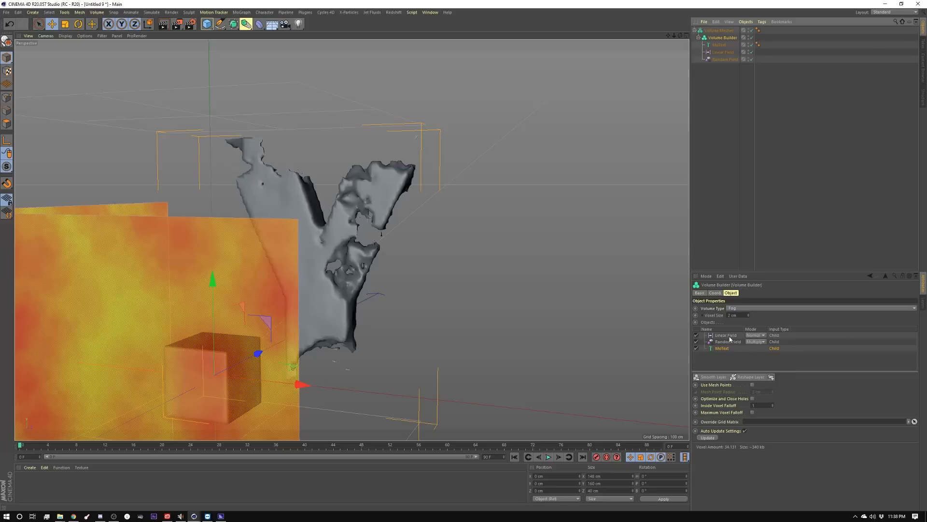
click(724, 335)
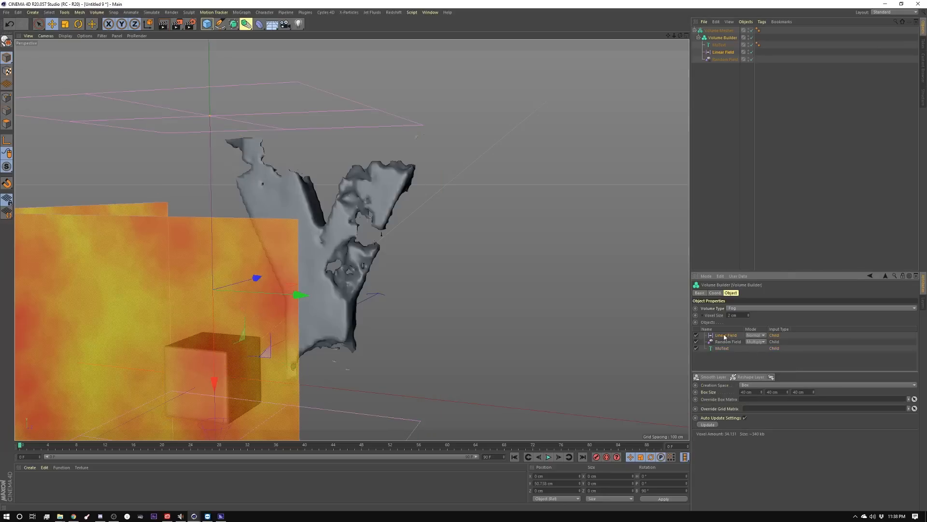
click(756, 335)
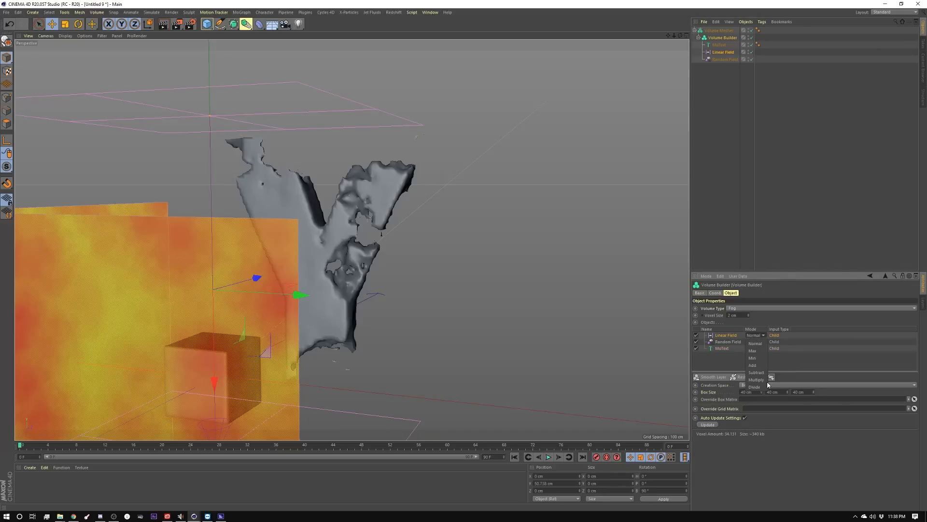
click(757, 379)
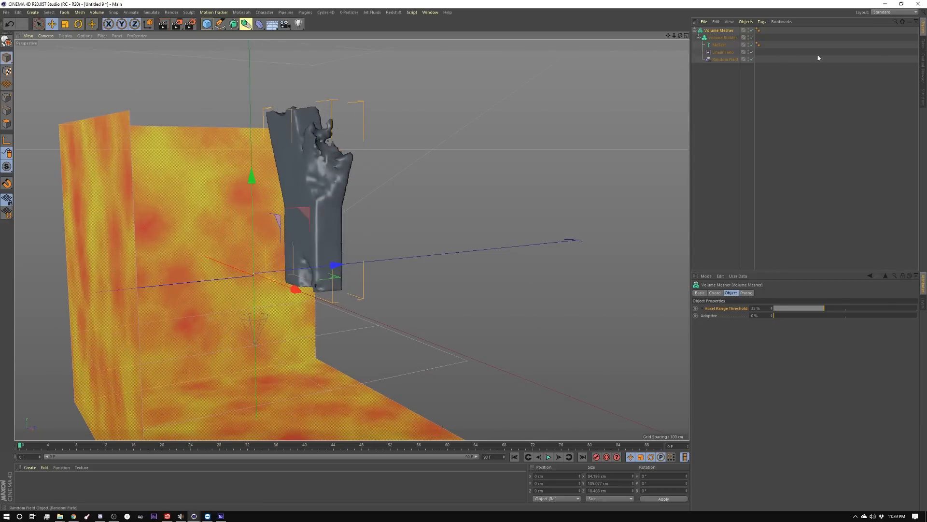
Change the Random Field's noise type and keyframe the Linear Field's position along Y.
click(723, 52)
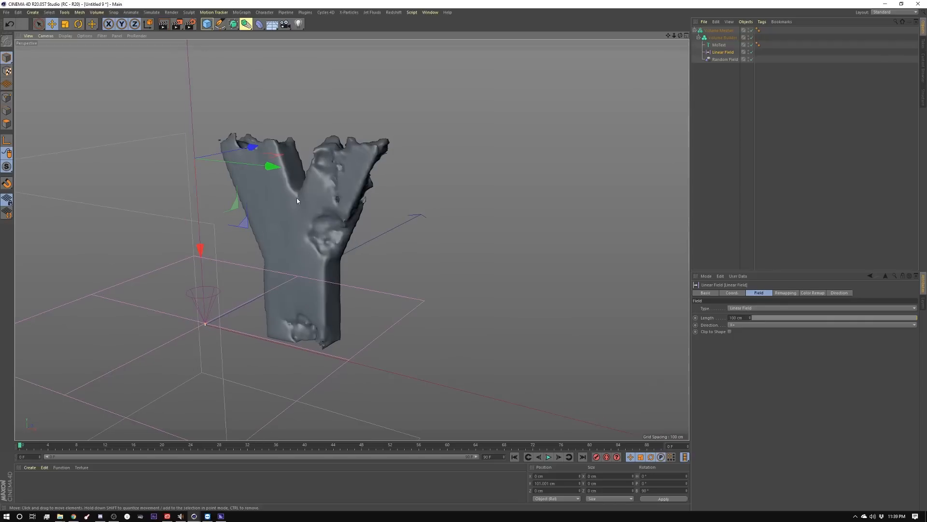
click(725, 59)
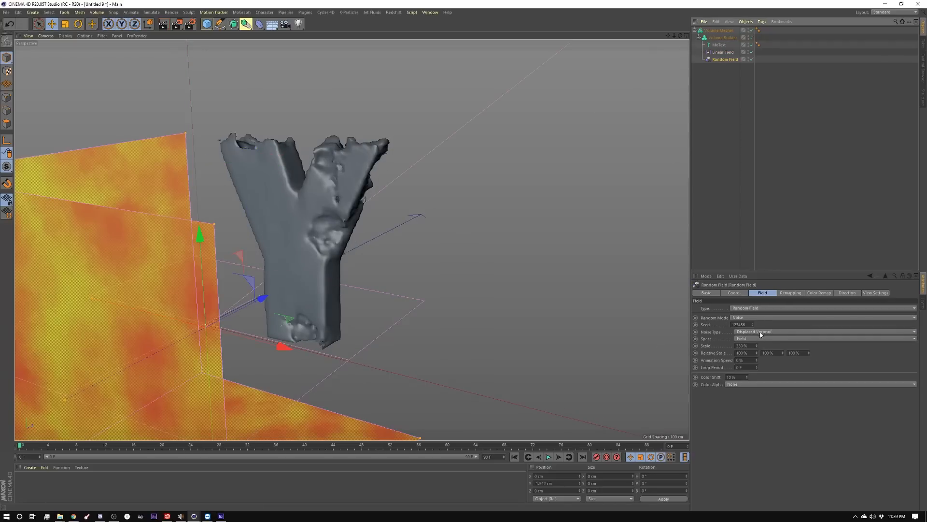
click(822, 332)
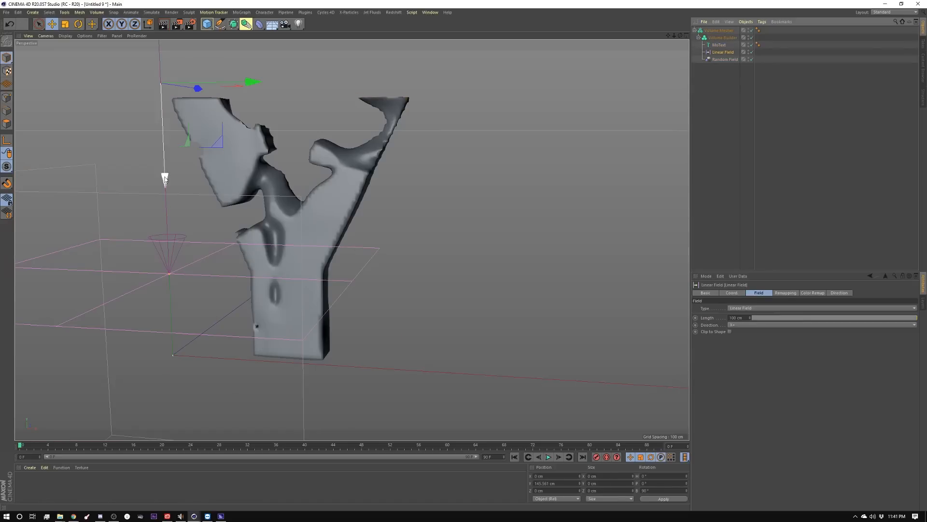
click(398, 444)
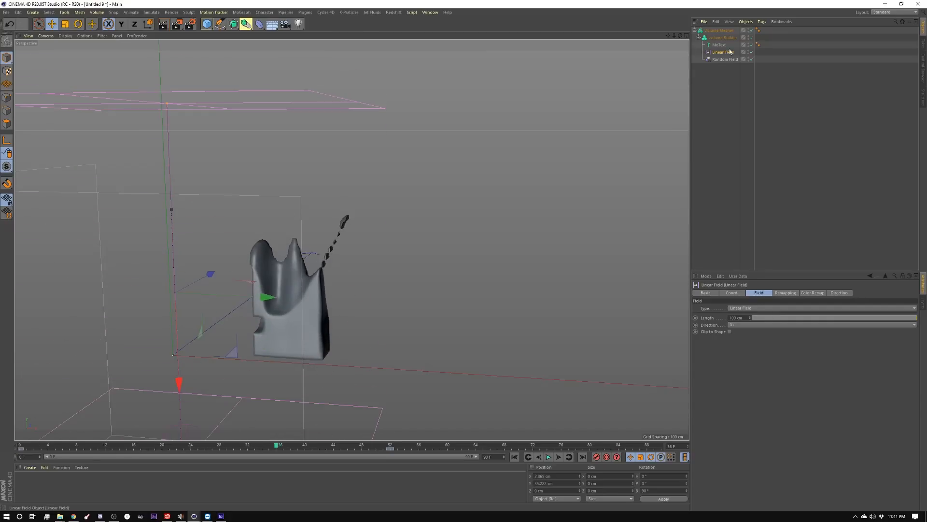
click(719, 30)
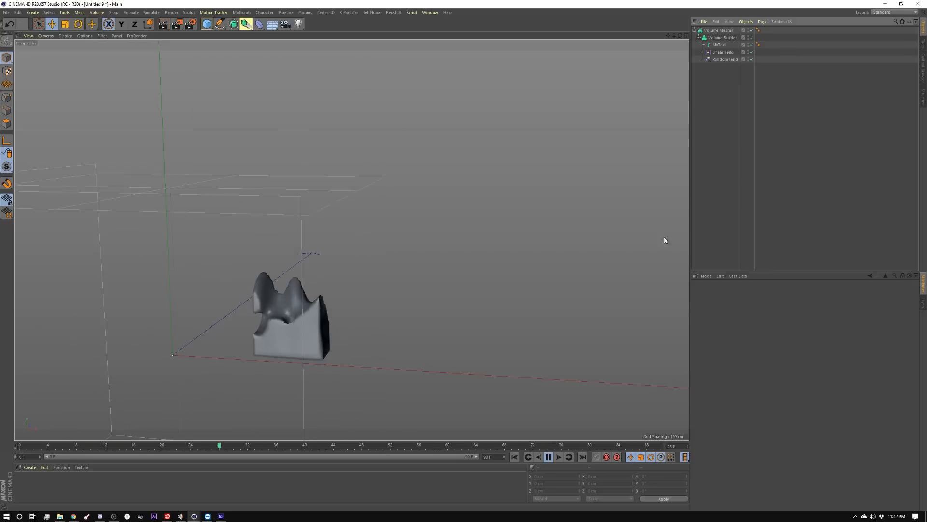
Give the Random Field noise an animation speed and play the Y growing in.
click(547, 456)
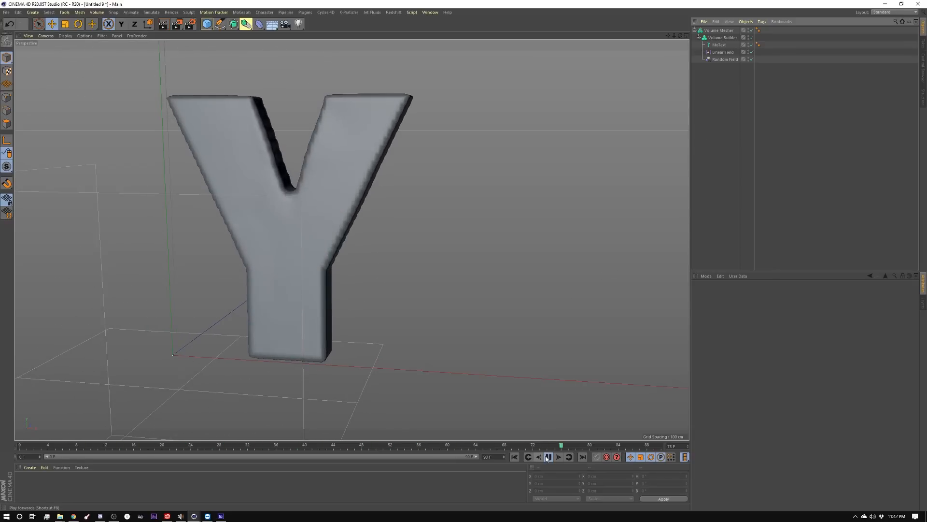
click(724, 59)
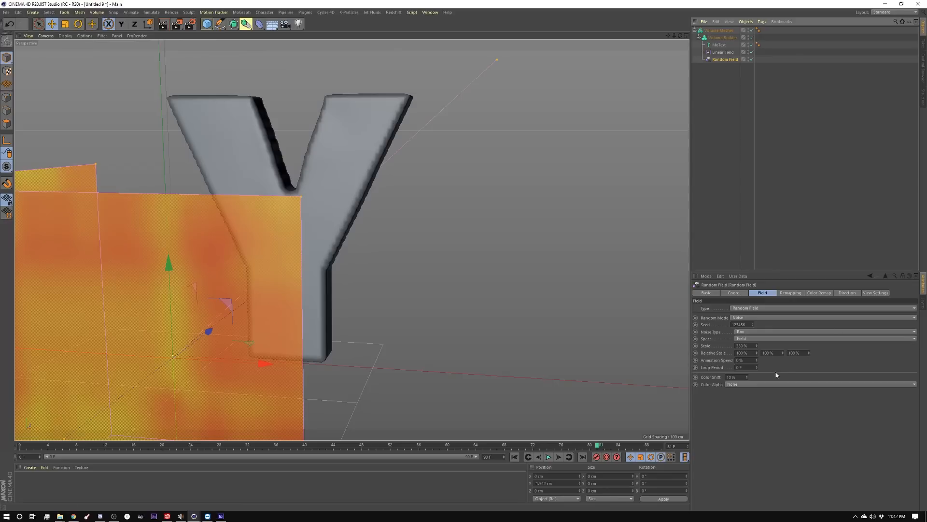
click(547, 455)
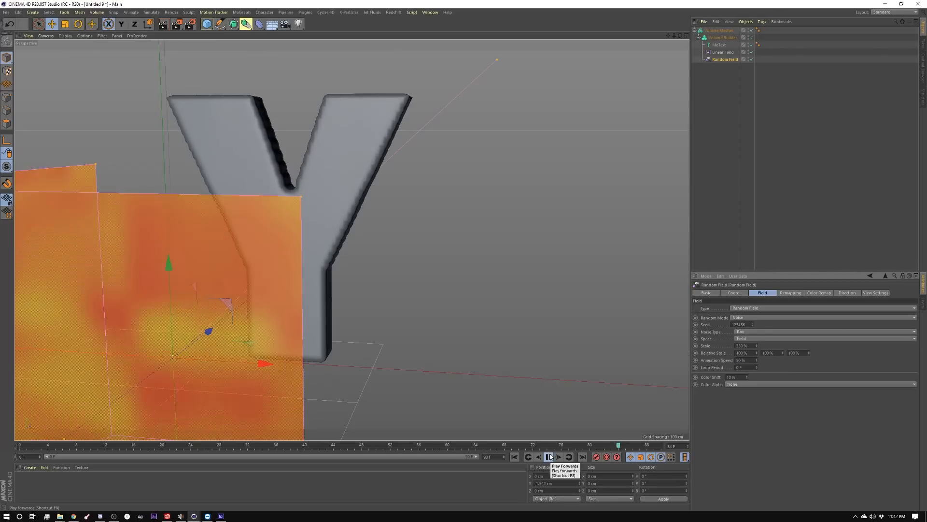
click(549, 456)
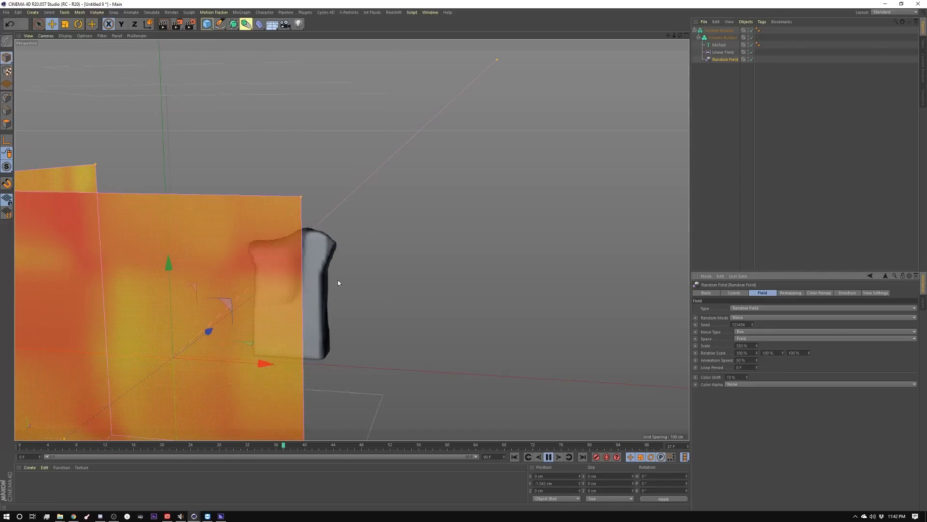
click(547, 456)
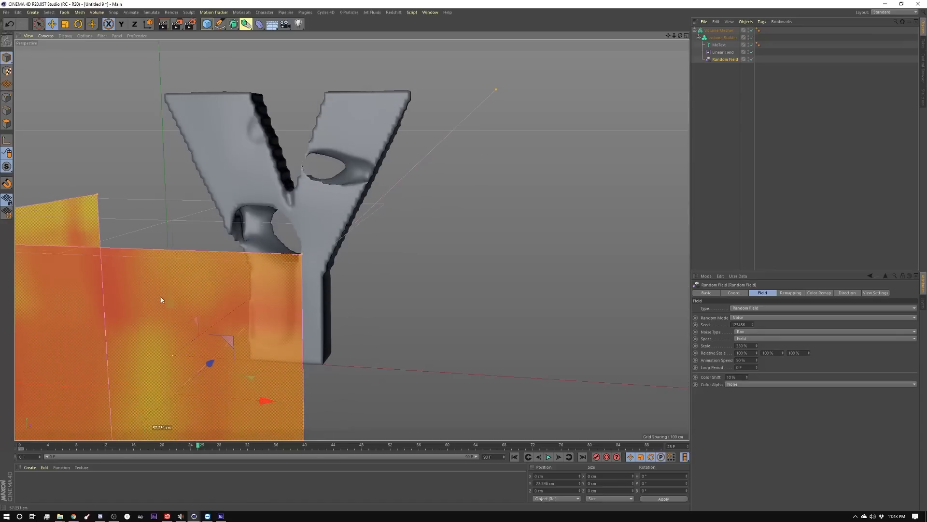
click(547, 456)
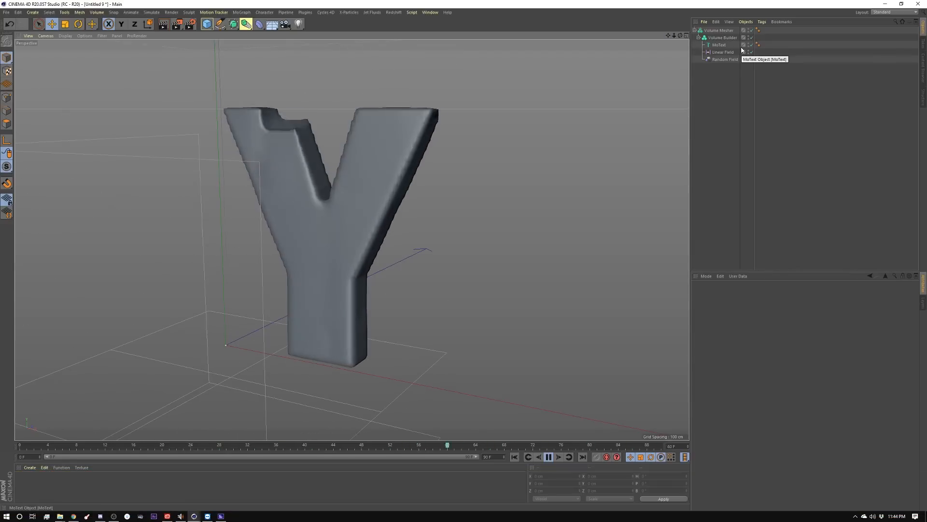
click(548, 457)
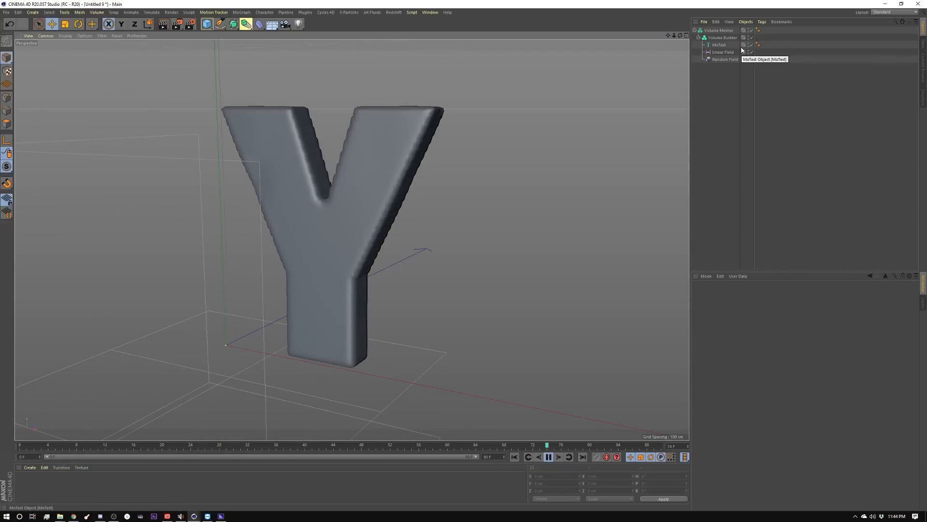